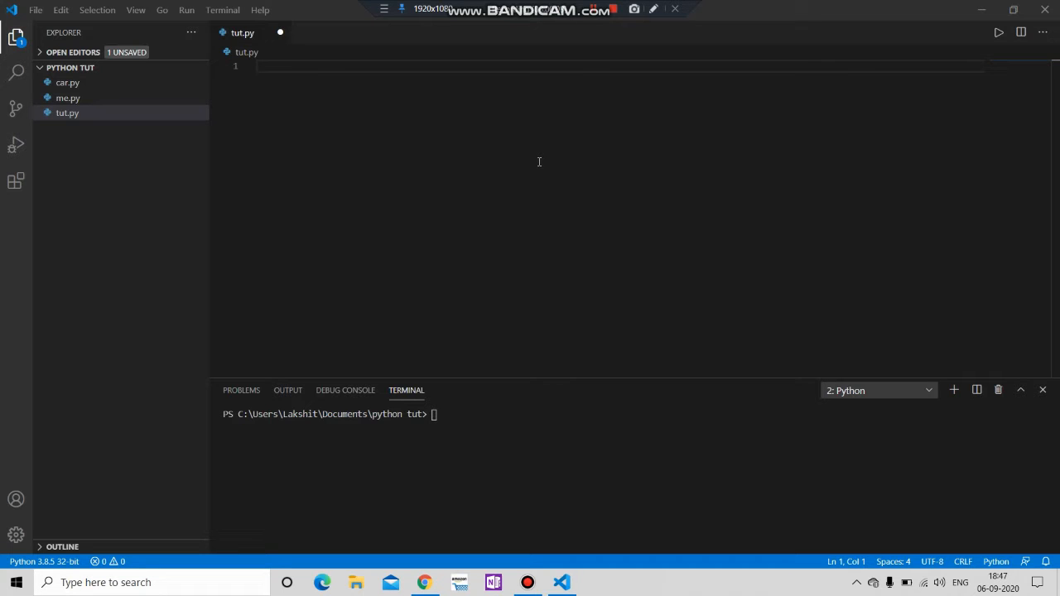
type("def area(l , b):")
type("return l*b")
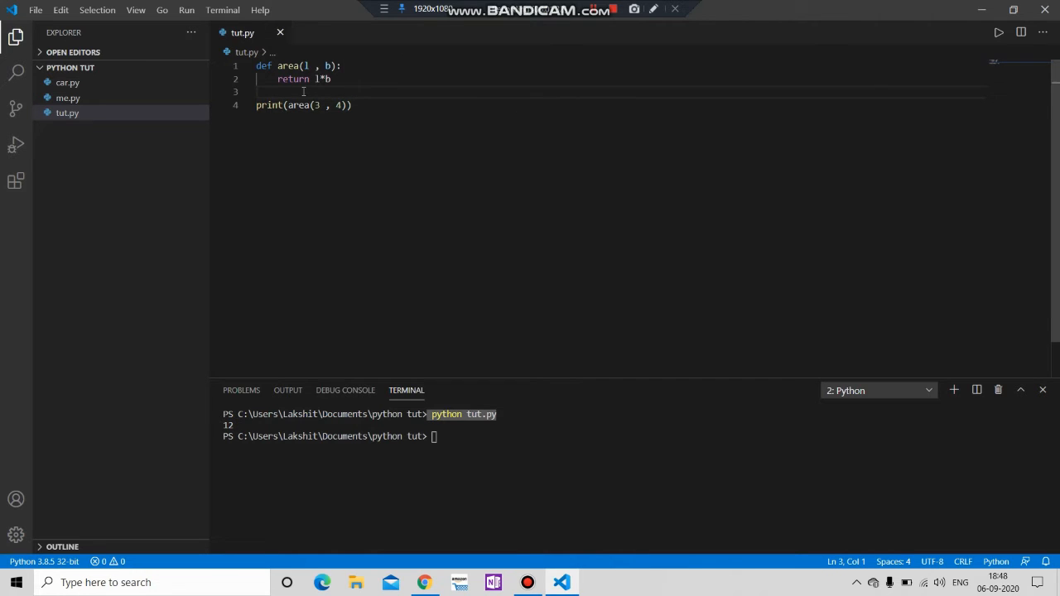
type("user_")
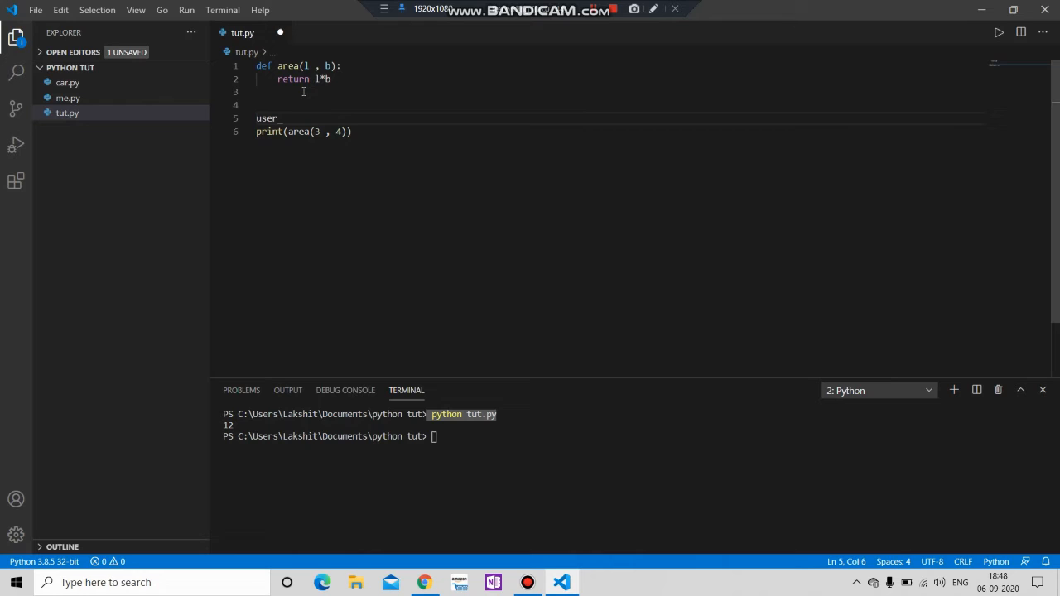
type("input = input(\"Enter the Lenght:")
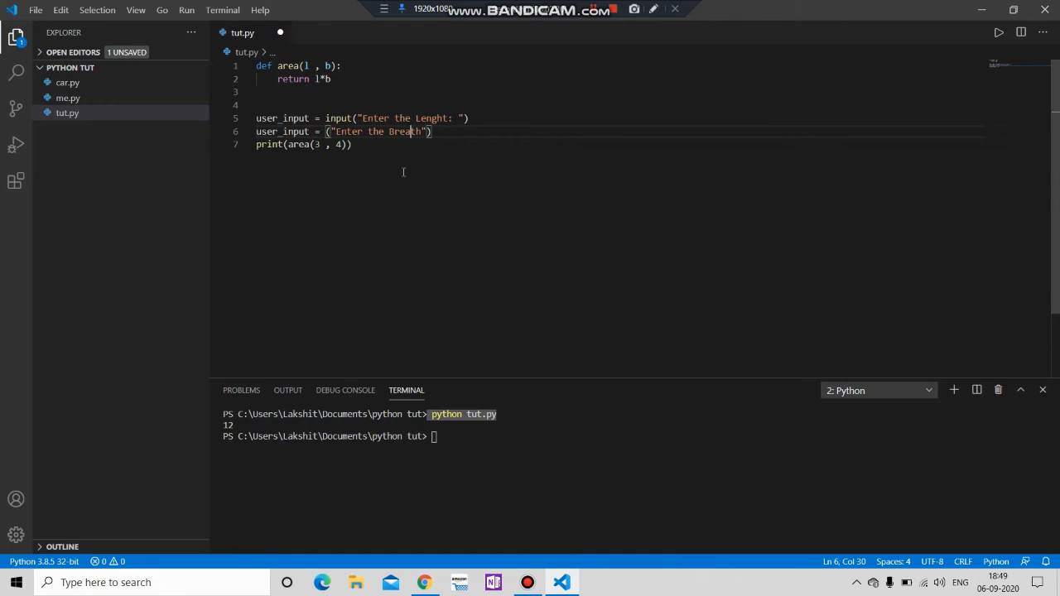
type(":")
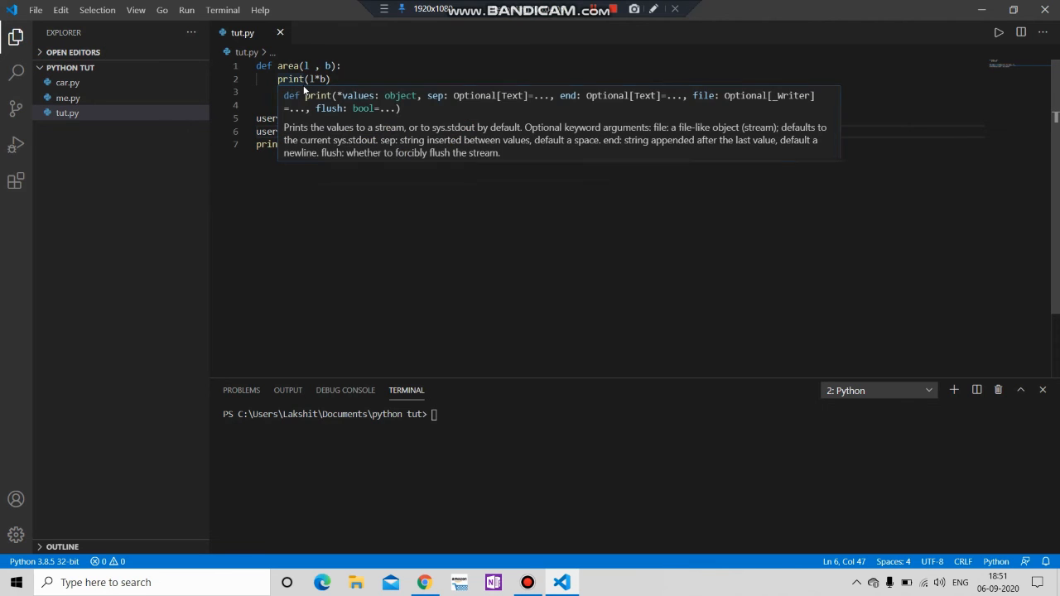
type("return")
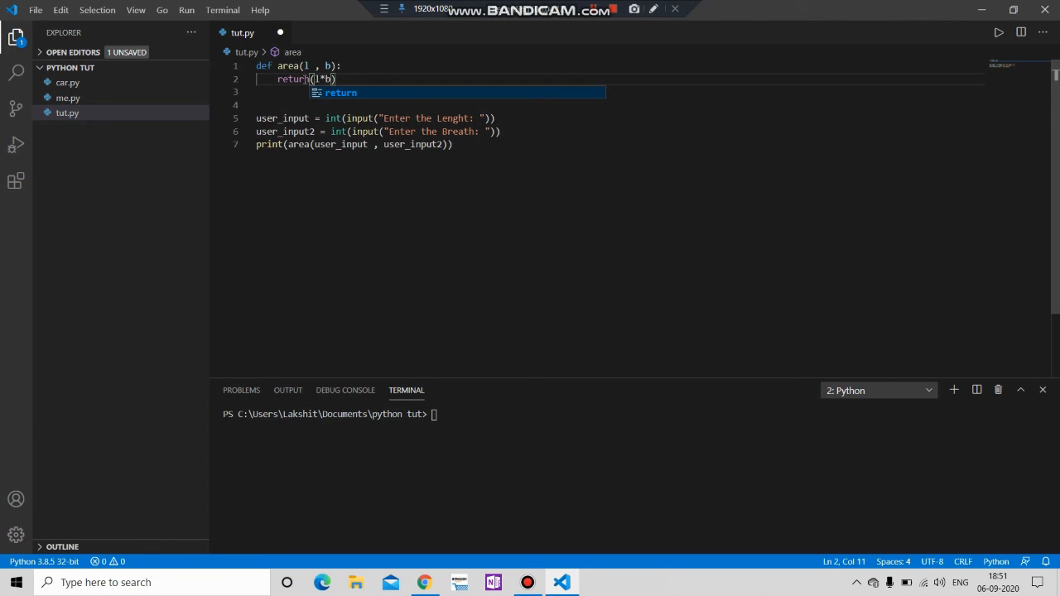